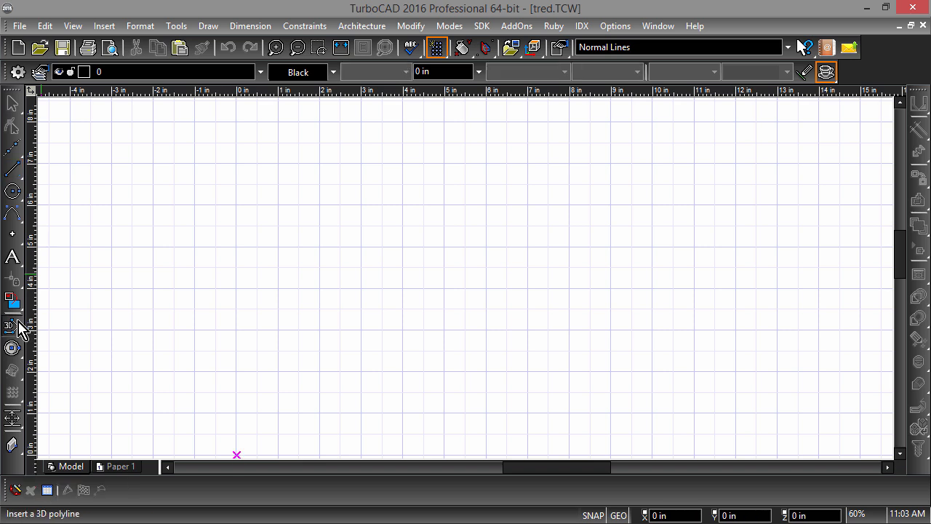
Create a Surface from Law with x=u, y=v, z=sin(u) and accept the laws.
left_click(13, 324)
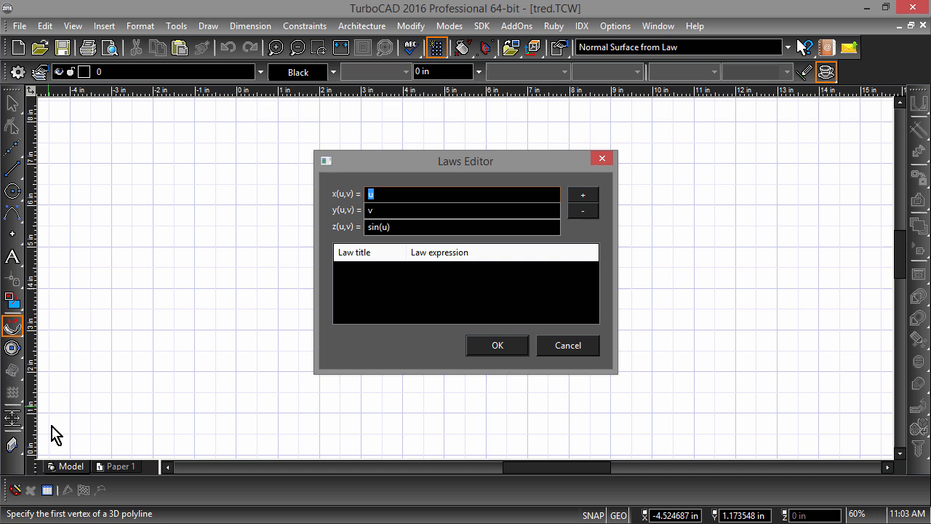
mouse_move(496, 345)
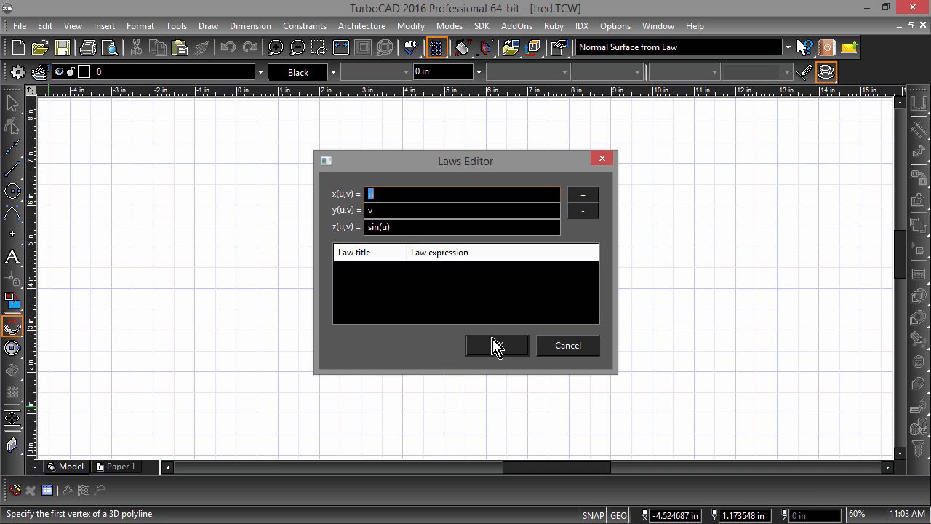
left_click(496, 345)
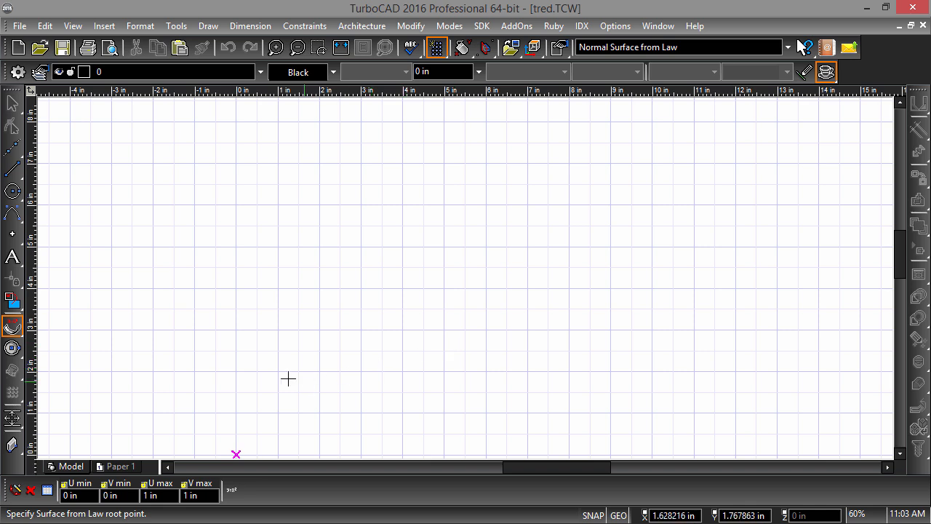
mouse_move(279, 371)
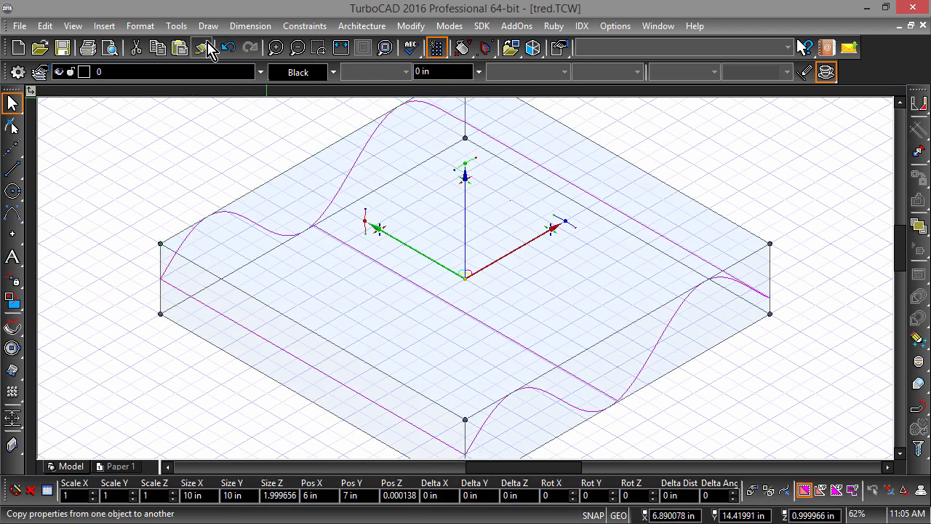
Edit the surface's Z-law in Selection Info to sin(u*4)/4 for denser, shallower waves.
left_click(177, 25)
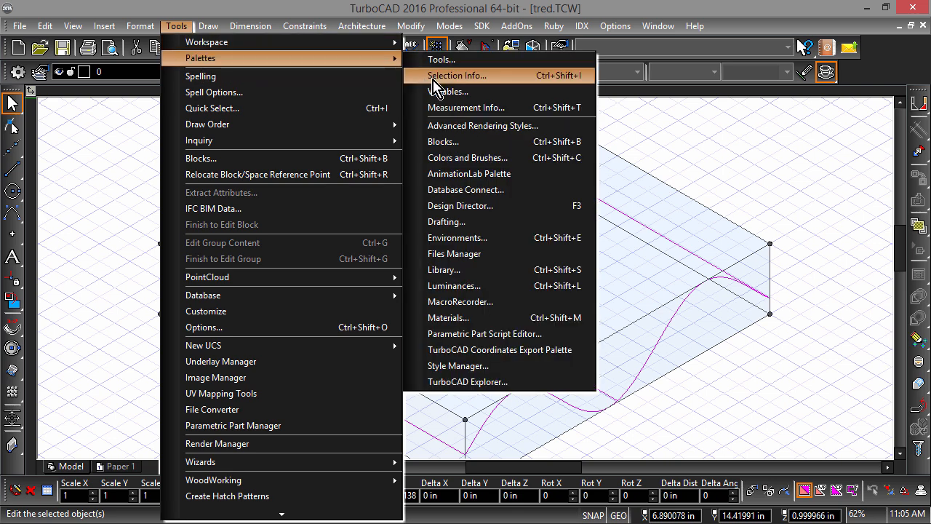
left_click(463, 75)
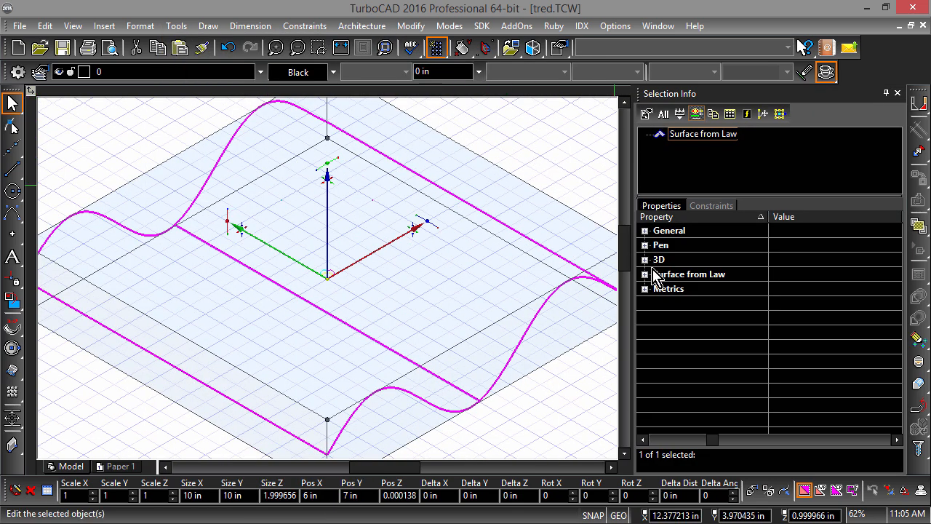
left_click(642, 274)
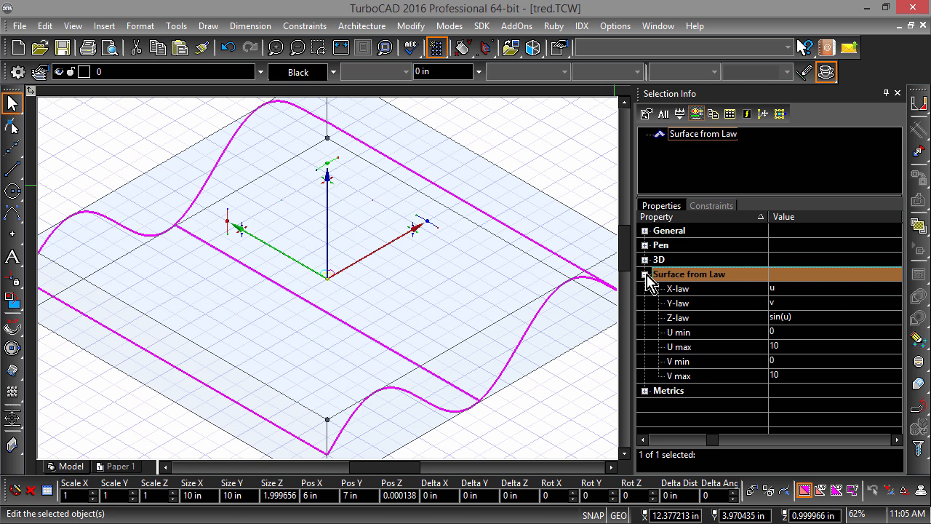
mouse_move(782, 342)
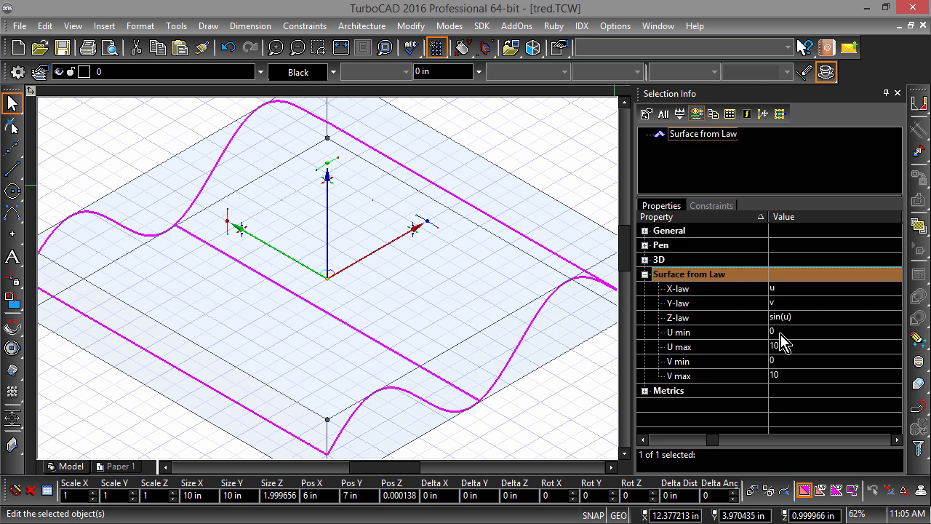
left_click(800, 317)
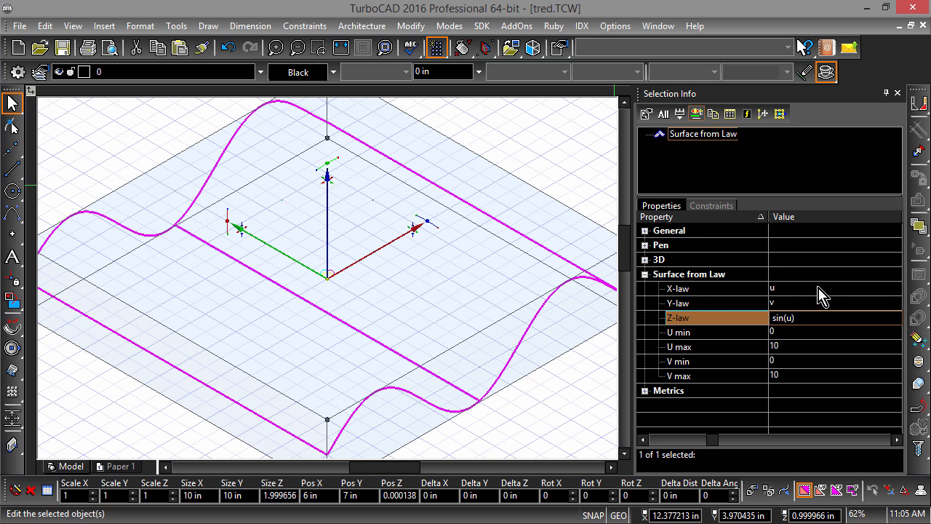
type("*")
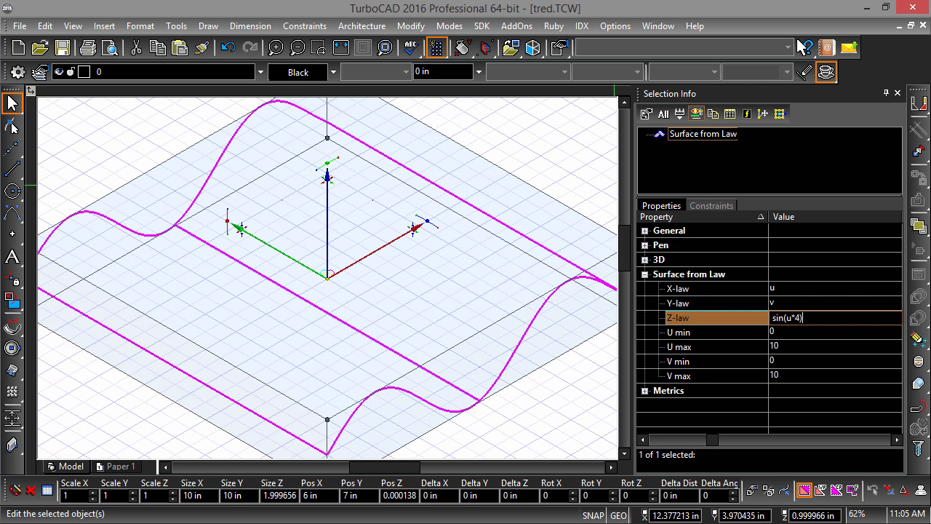
type("/4")
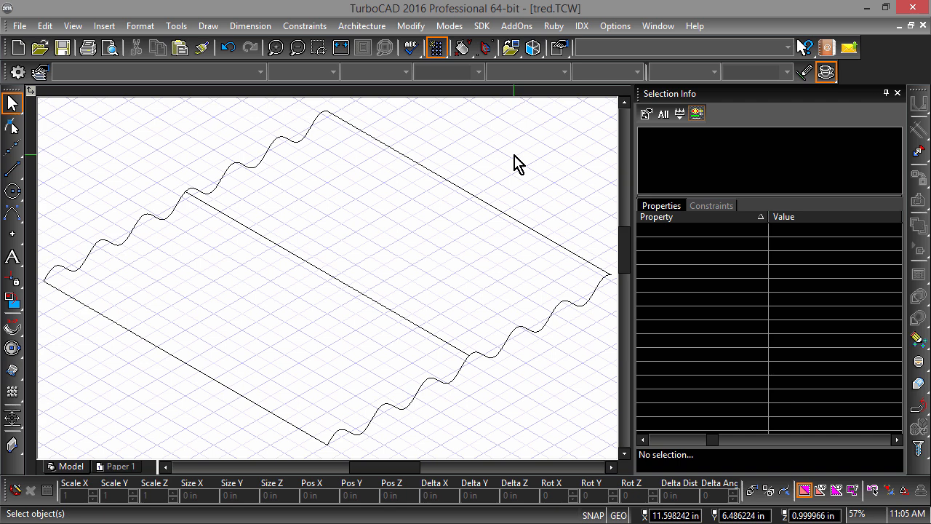
mouse_move(52, 336)
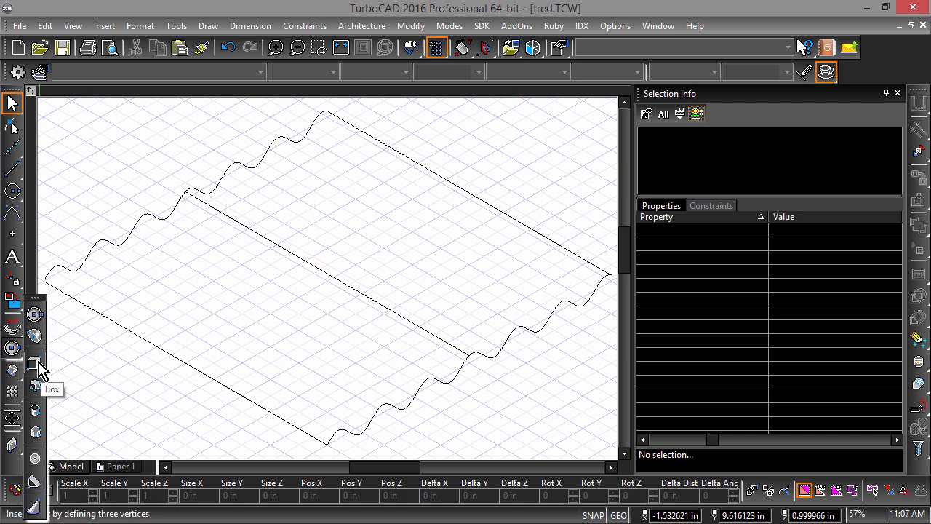
Draw a 3D box around the law surface and cut it with the Surface from Law.
left_click(34, 360)
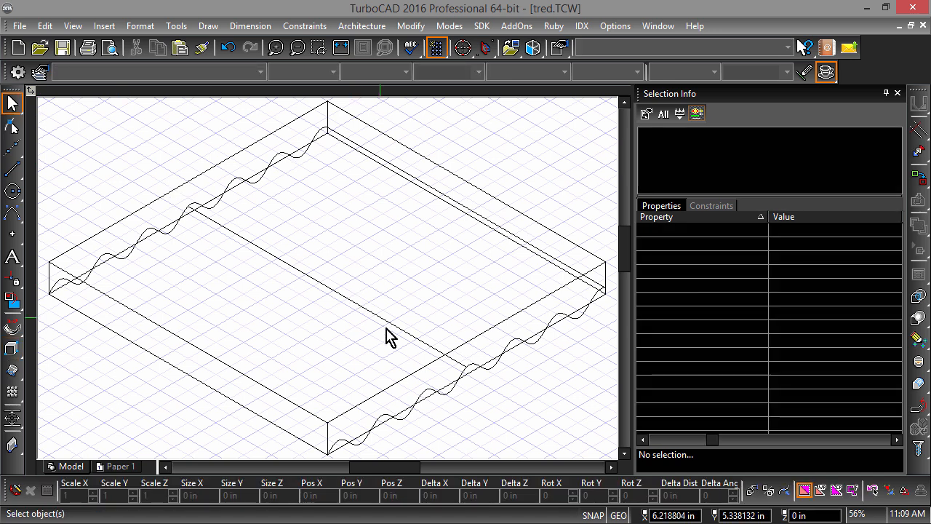
right_click(390, 336)
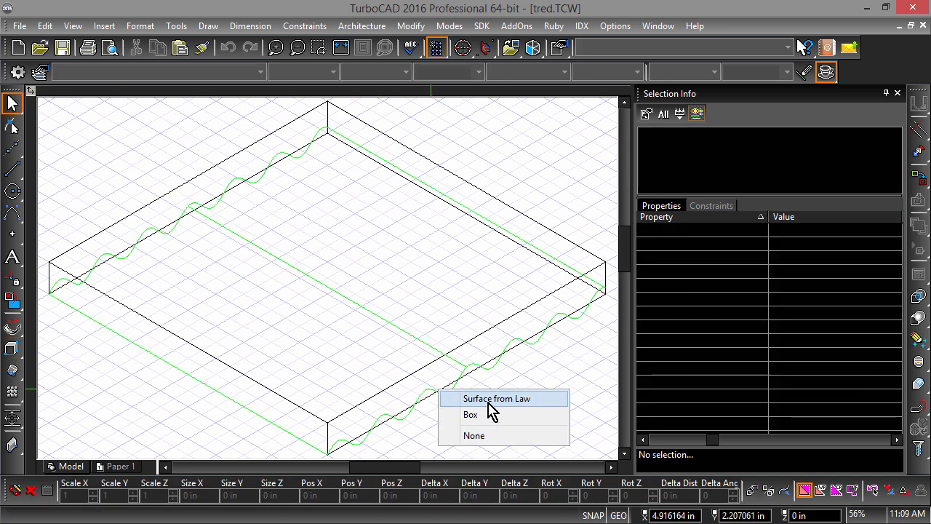
left_click(501, 398)
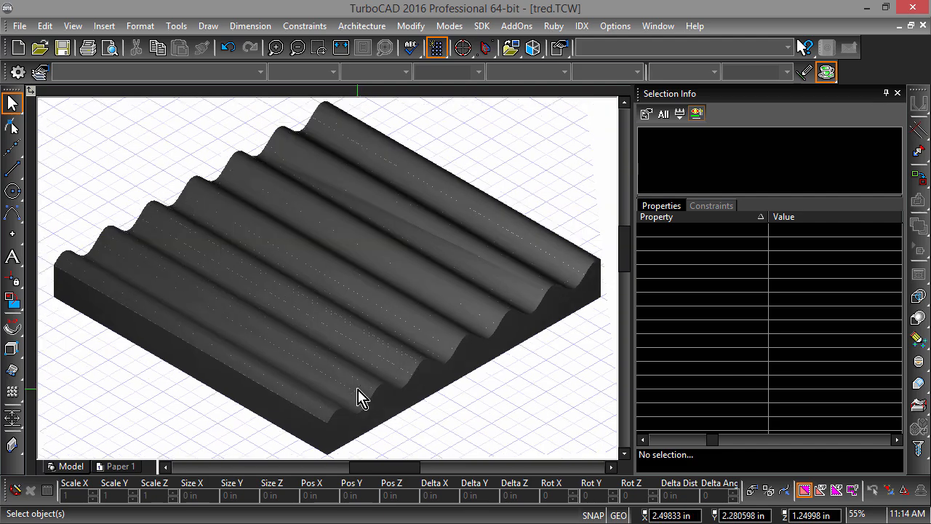
mouse_move(447, 440)
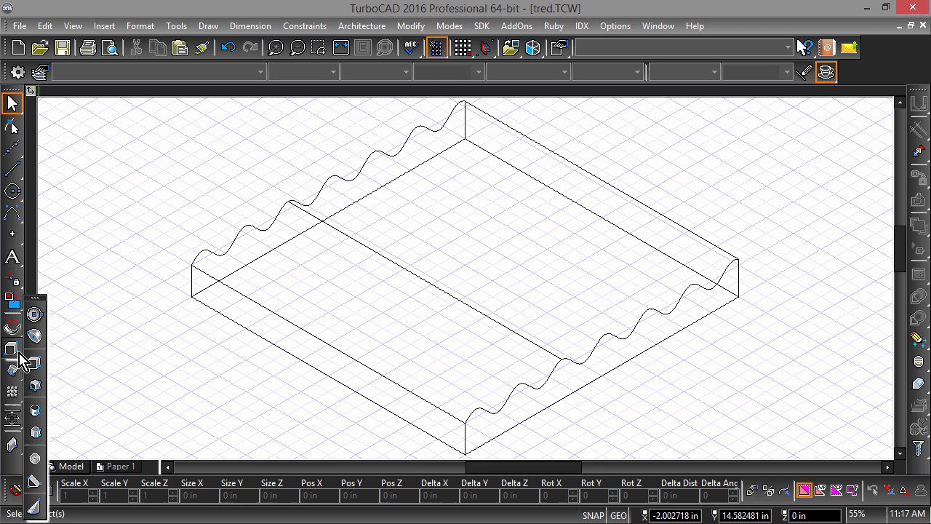
Intersect the wavy block with a second 3D box and show it in Draft Rendering.
left_click(12, 349)
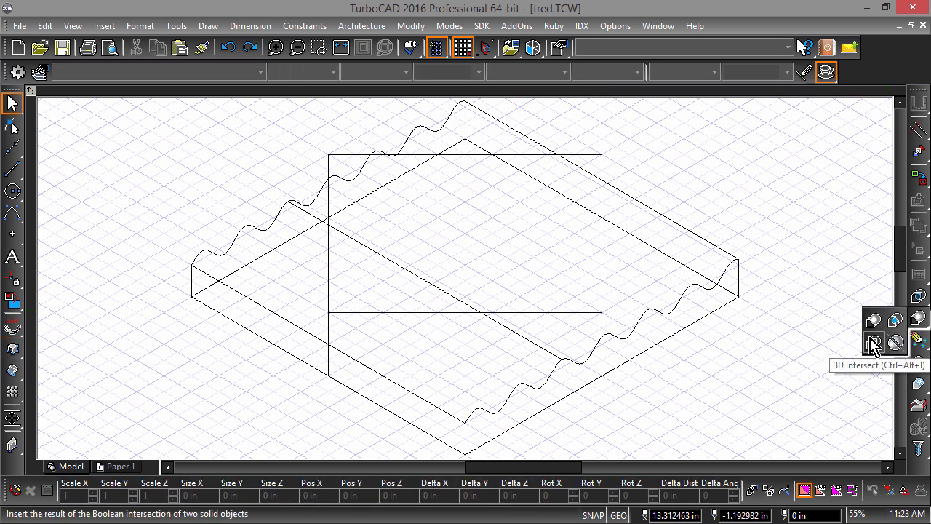
left_click(873, 342)
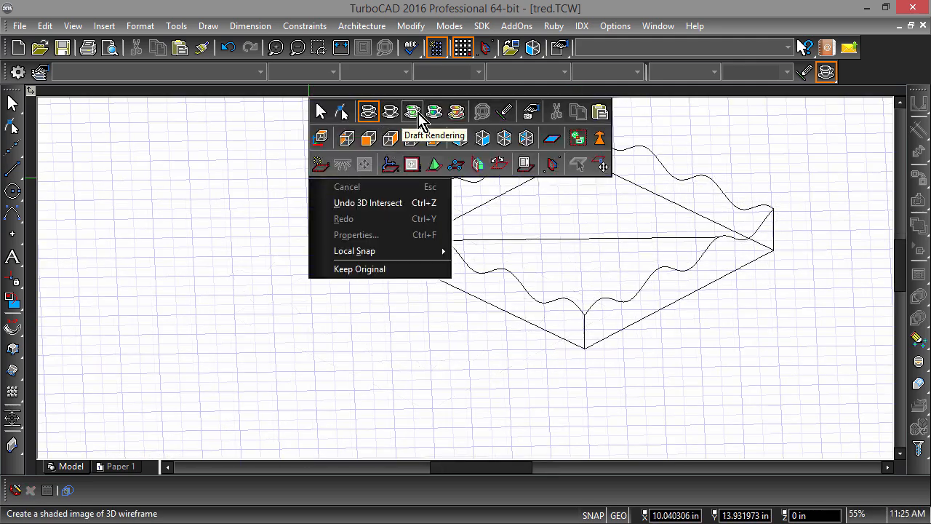
left_click(411, 110)
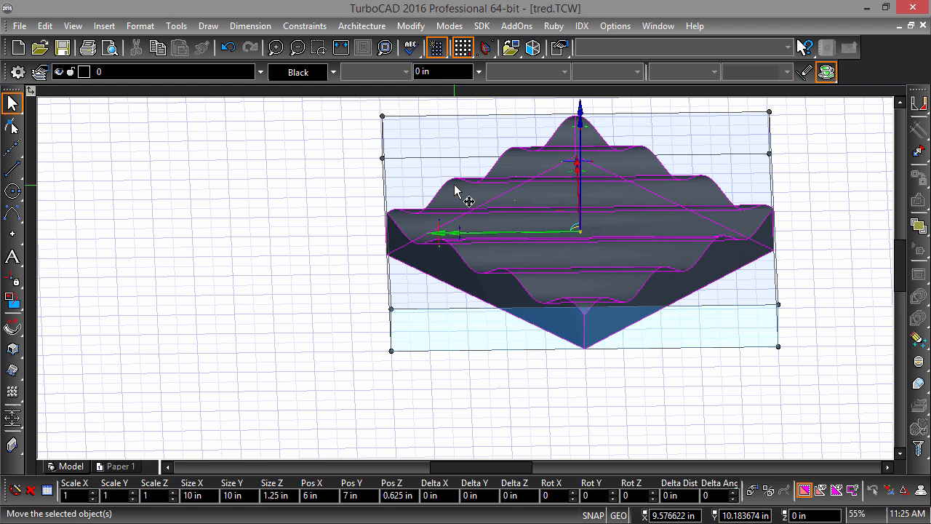
mouse_move(917, 109)
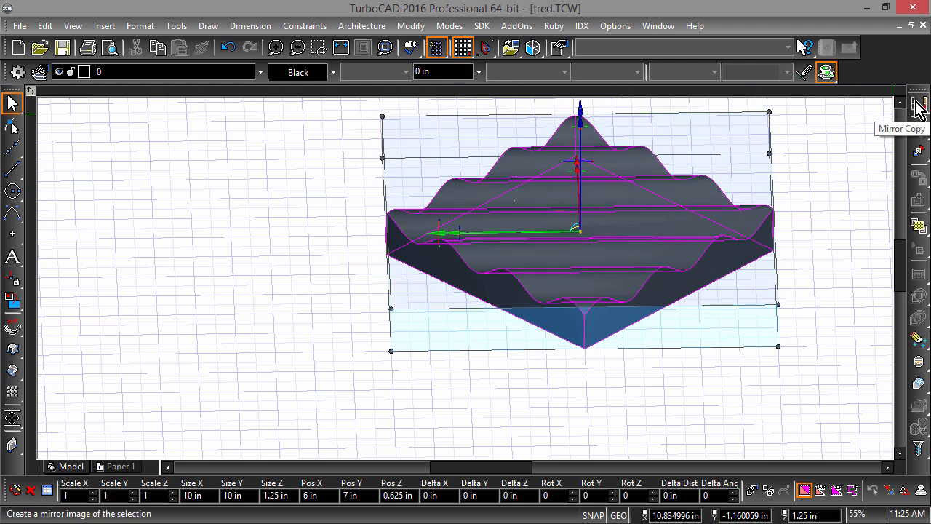
Mirror-copy the piece along its face as a single merged object.
left_click(919, 103)
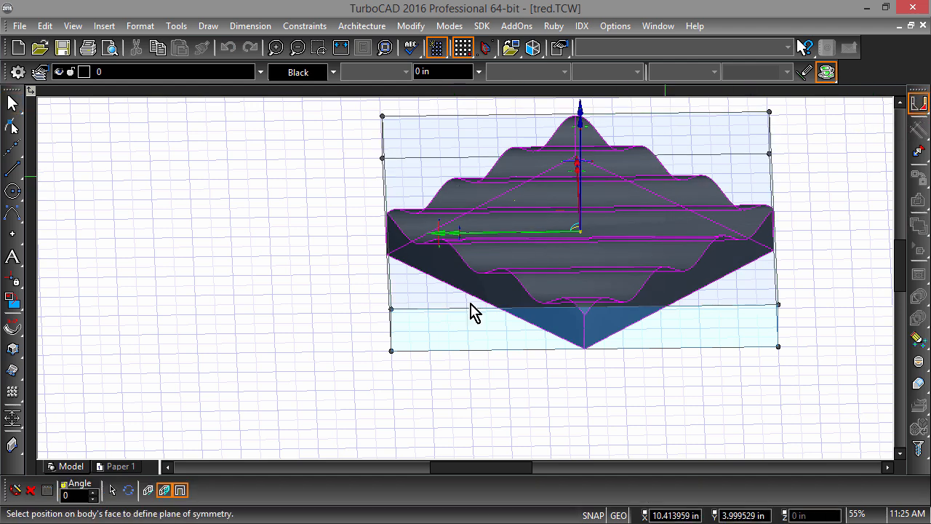
mouse_move(175, 491)
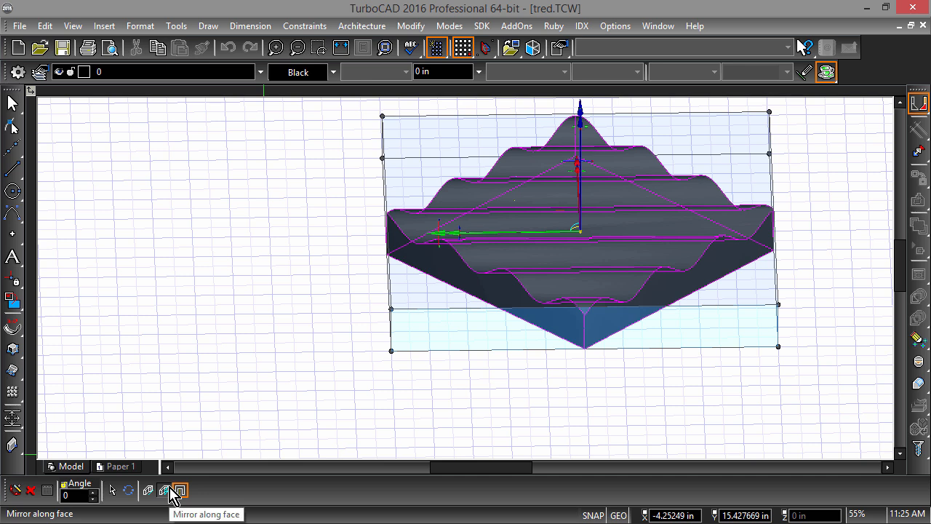
mouse_move(191, 490)
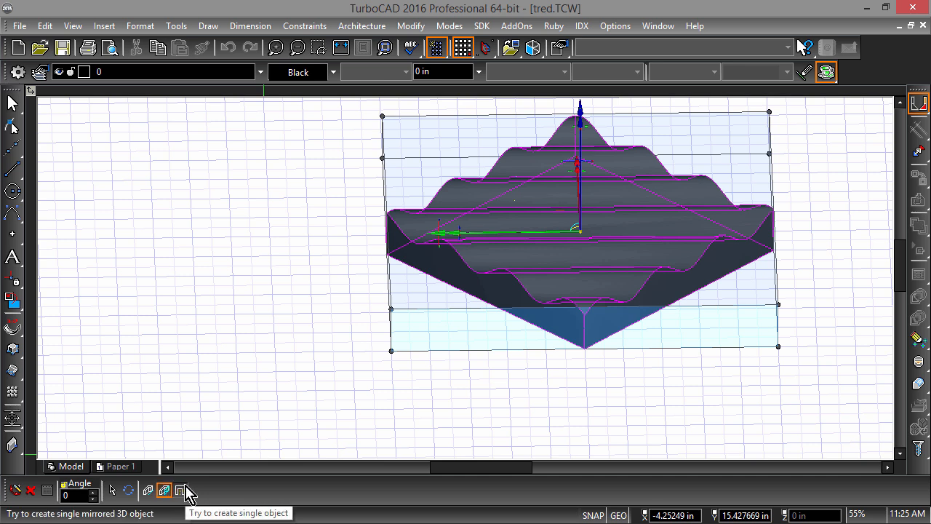
left_click(180, 490)
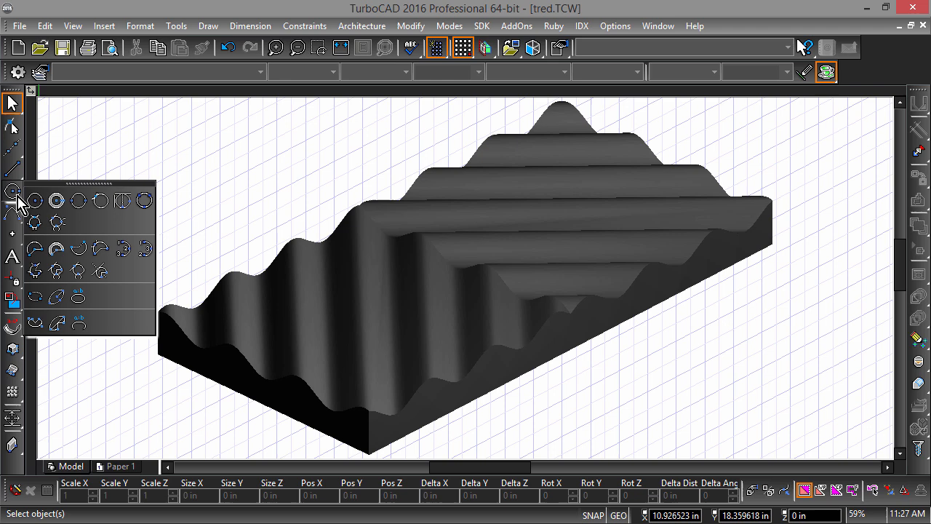
Draw a semicircular arc across the tread block as the bend path.
left_click(38, 200)
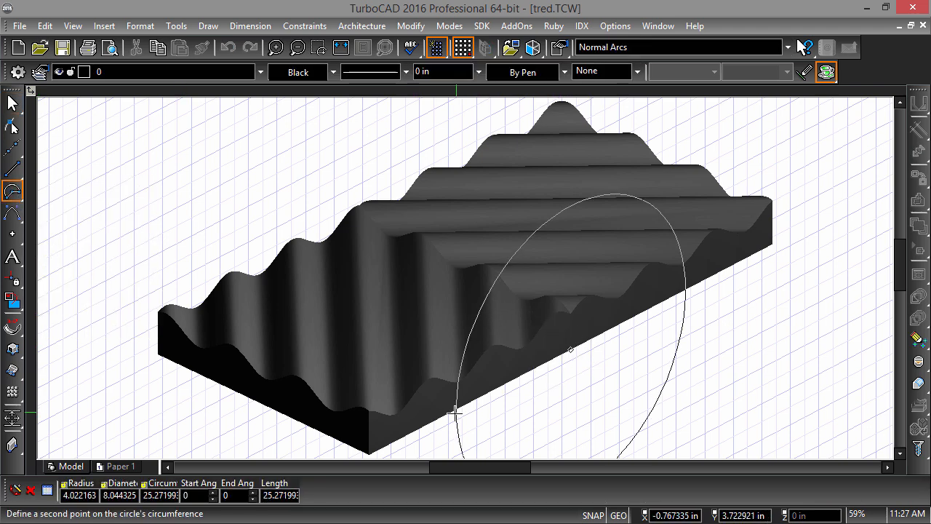
left_click(770, 243)
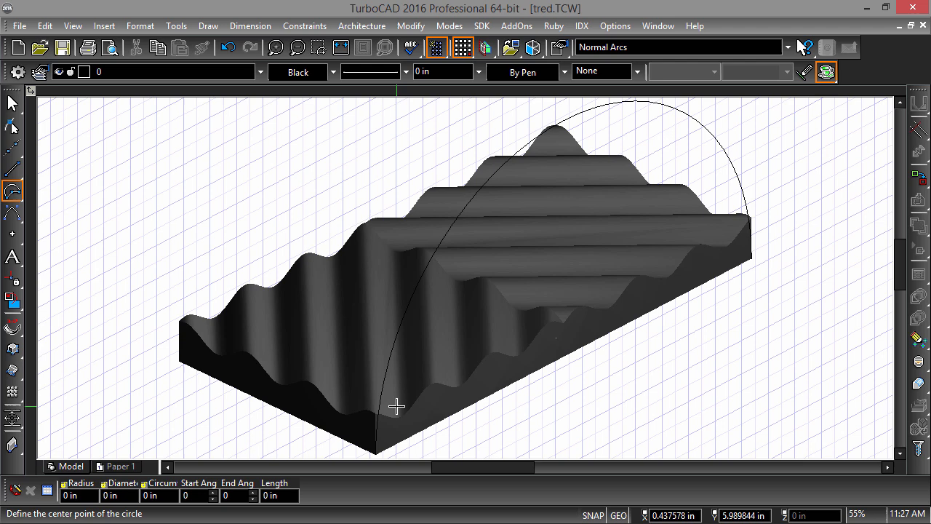
right_click(397, 406)
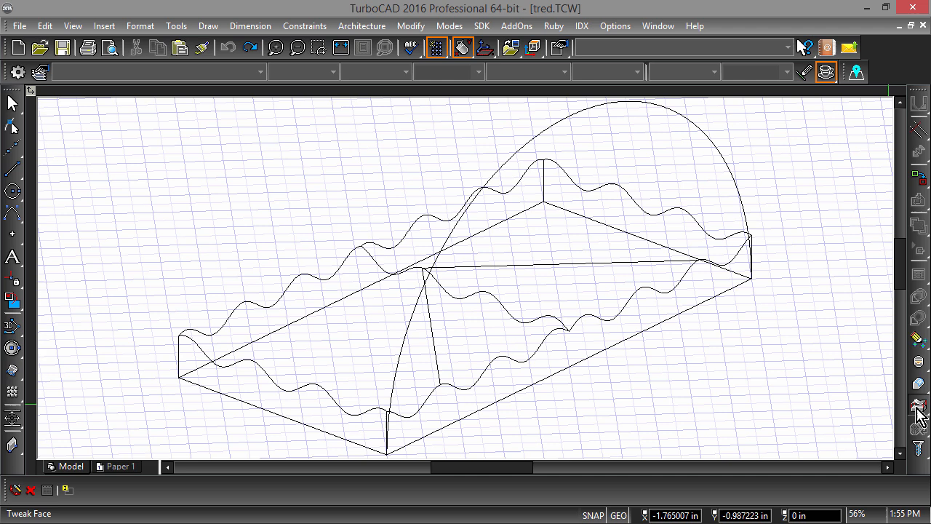
Start 3D Bend on the solid and place the first bend-axis point.
left_click(917, 402)
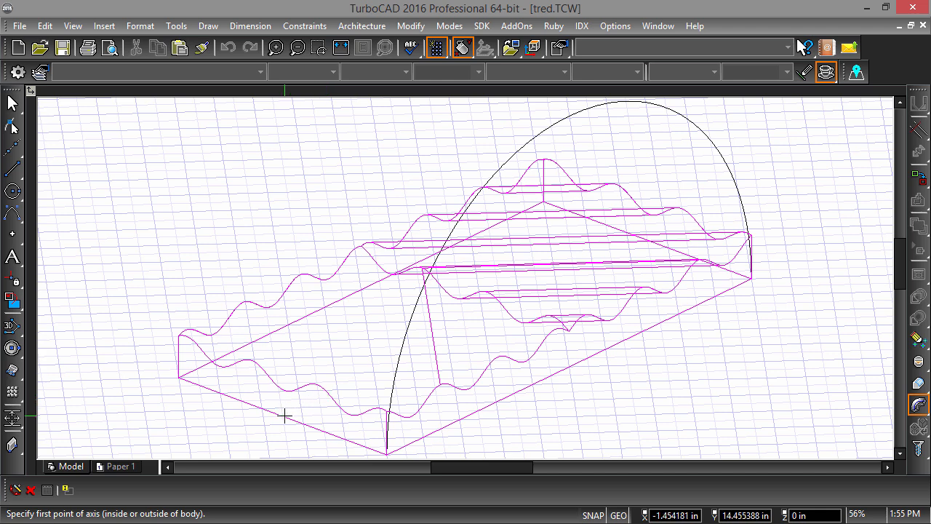
left_click(285, 416)
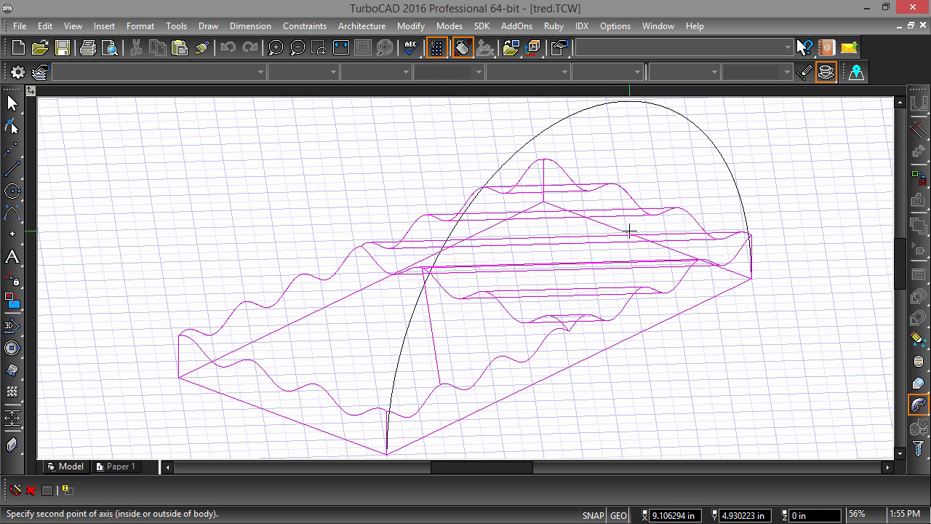